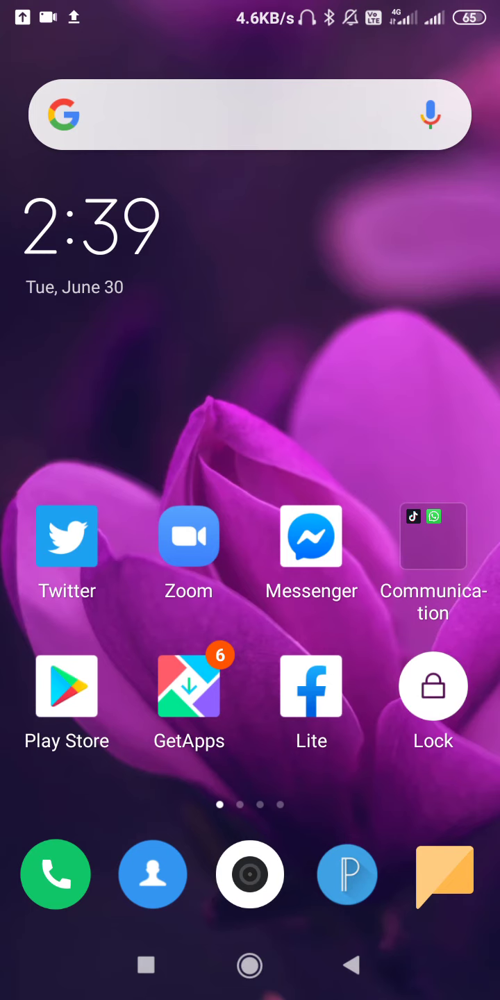
- Launch the Settings app from the second home screen page
{"action": "left_click", "coordinate": [66, 687]}
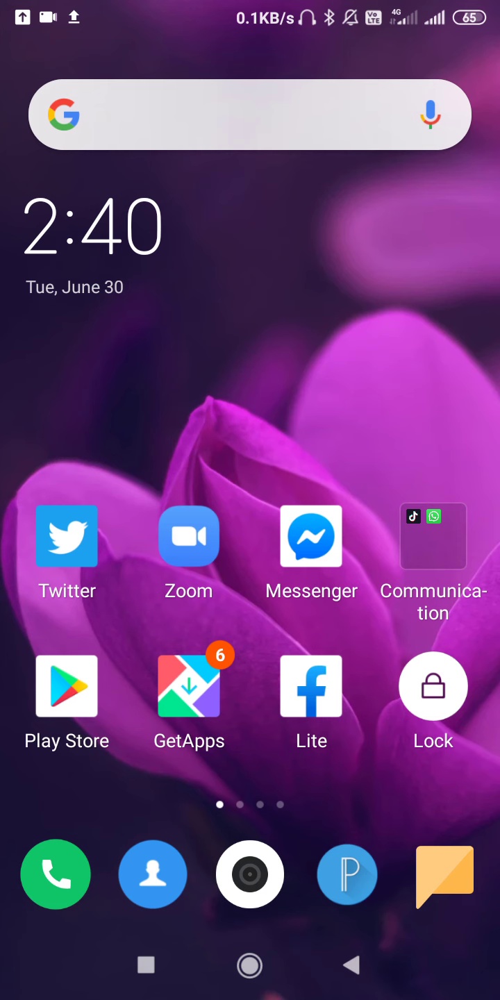
{"action": "scroll", "scroll_direction": "left", "scroll_amount": 3}
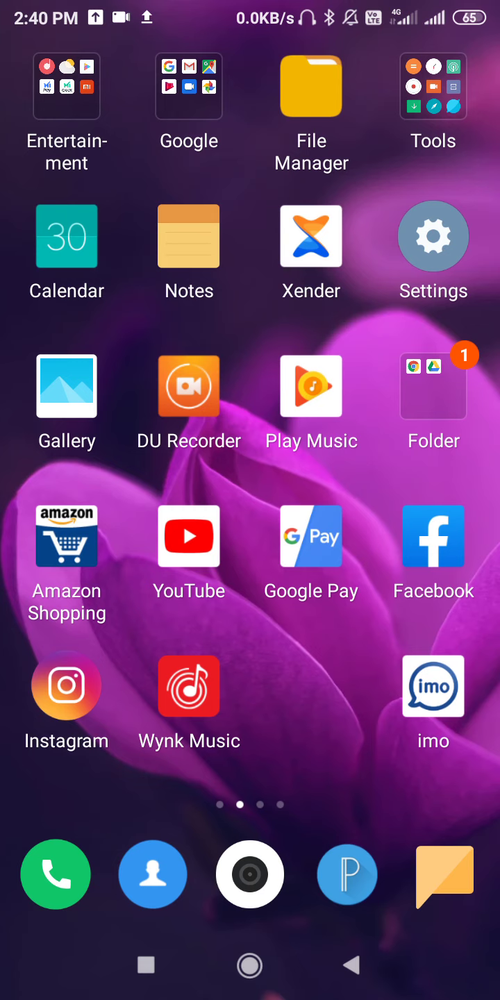
{"action": "left_click", "coordinate": [432, 235]}
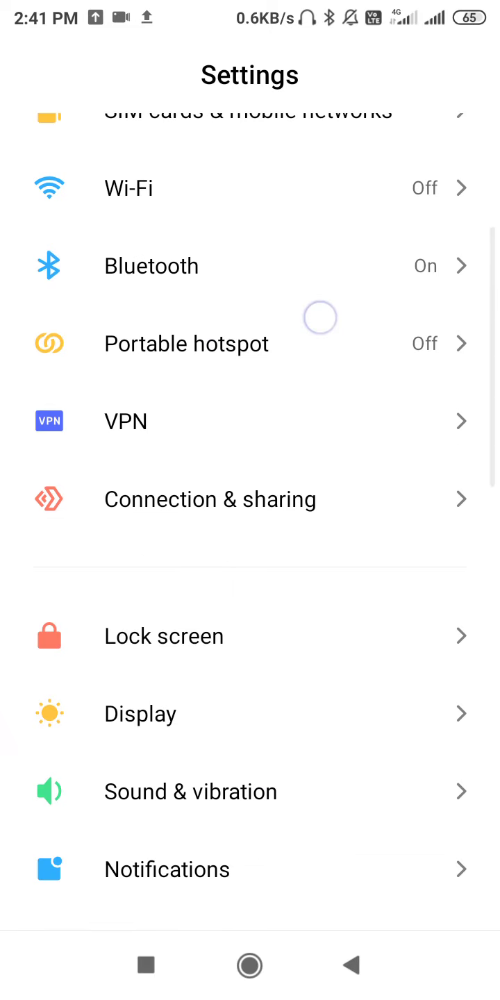
- Open Google Play Store's data usage details under Connection & sharing, Data usage, system apps
{"action": "left_click", "coordinate": [211, 498]}
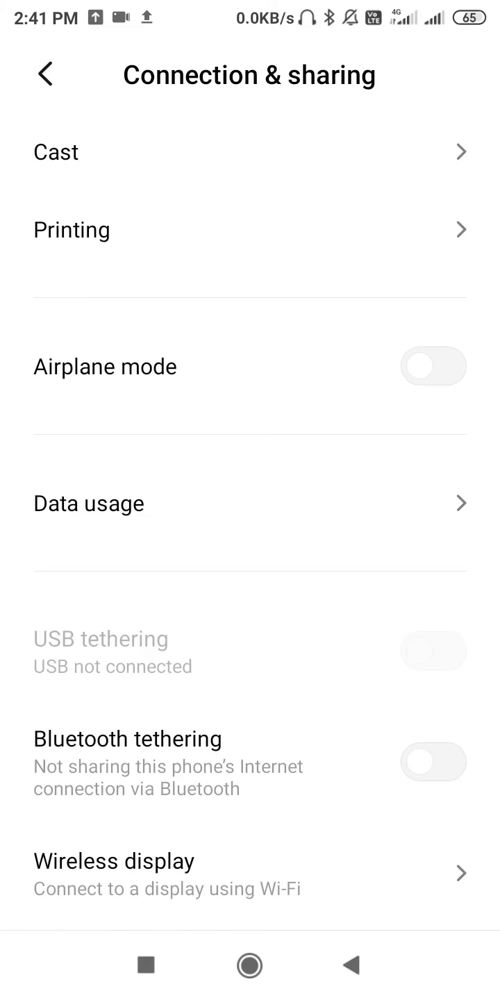
{"action": "left_click", "coordinate": [89, 503]}
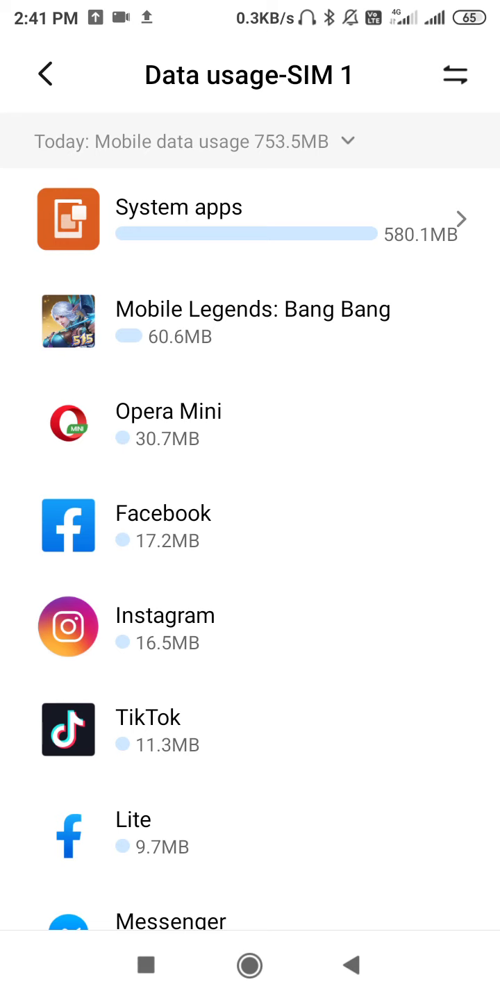
{"action": "left_click", "coordinate": [250, 220]}
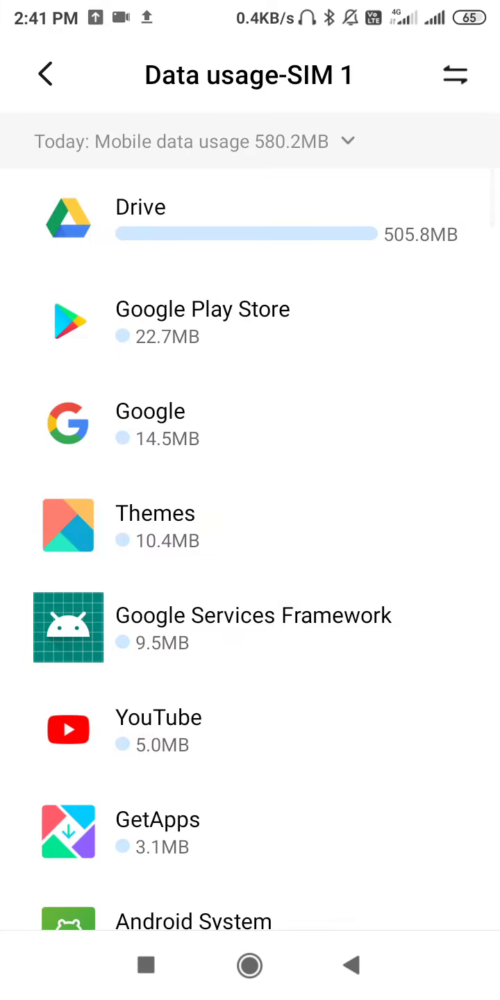
{"action": "left_click", "coordinate": [202, 310]}
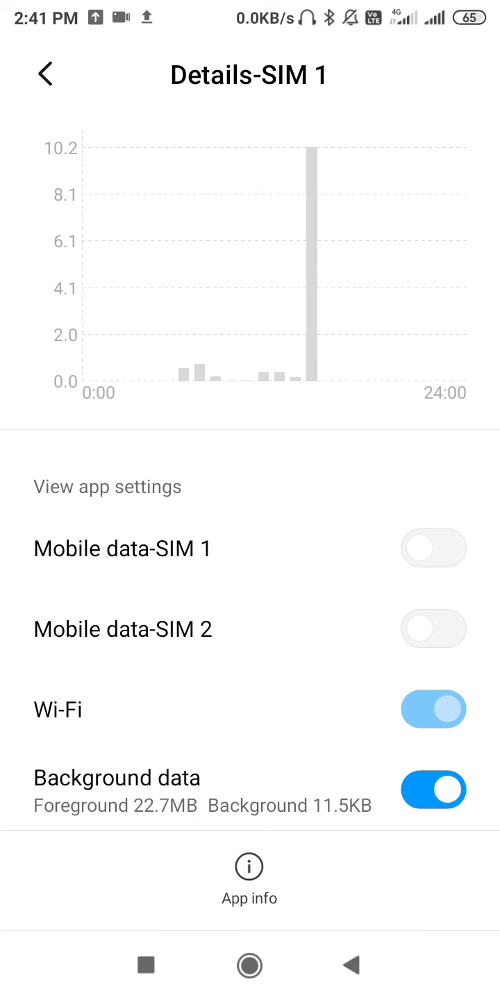
- Turn off Background data for Google Play Store and confirm the Attention dialog
{"action": "left_click", "coordinate": [434, 790]}
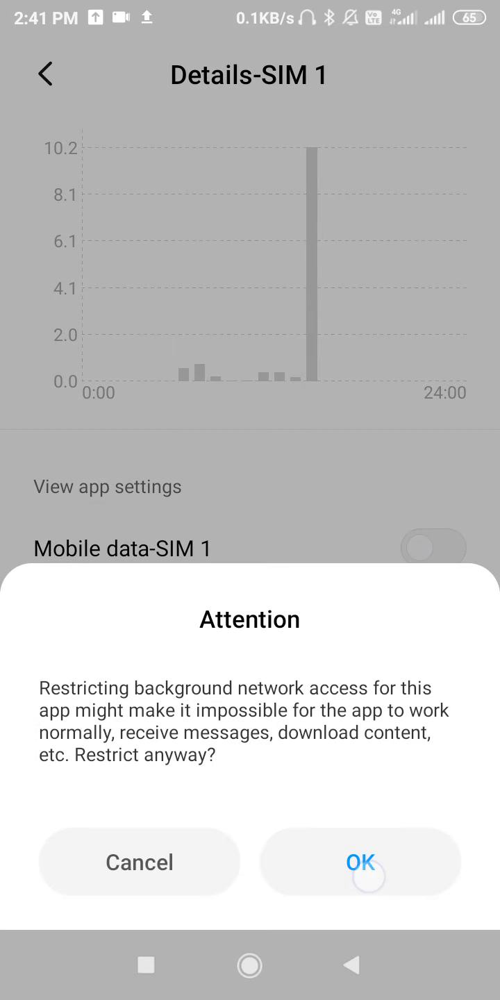
{"action": "left_click", "coordinate": [359, 862]}
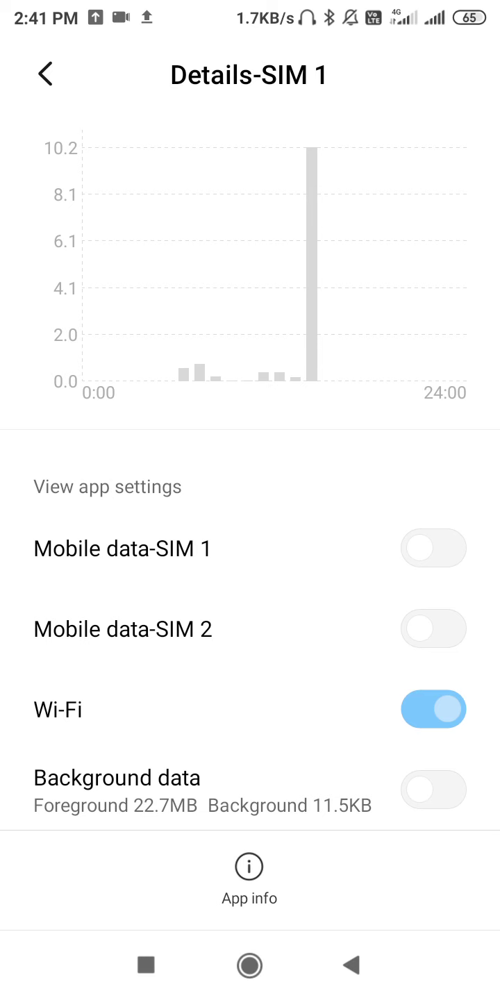
- Go back to the first page of the home screen
{"action": "left_click", "coordinate": [249, 966]}
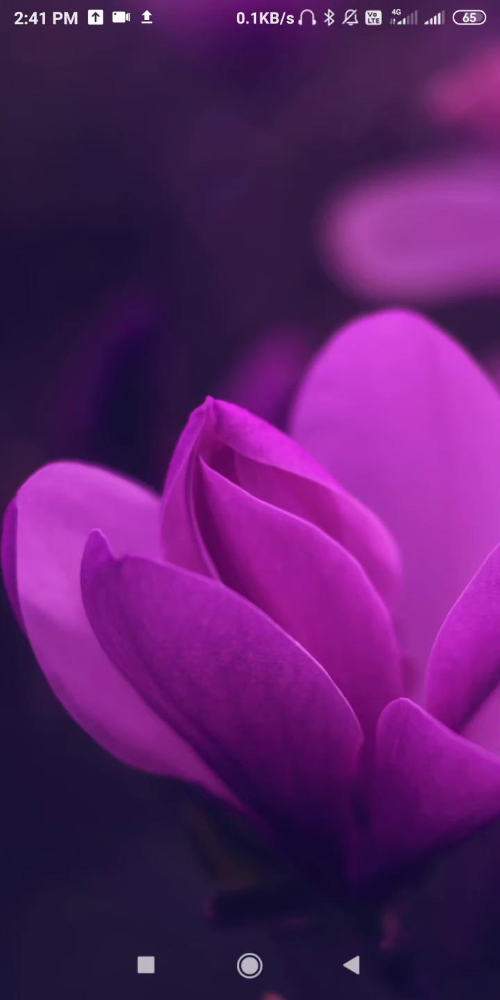
{"action": "left_click", "coordinate": [249, 967]}
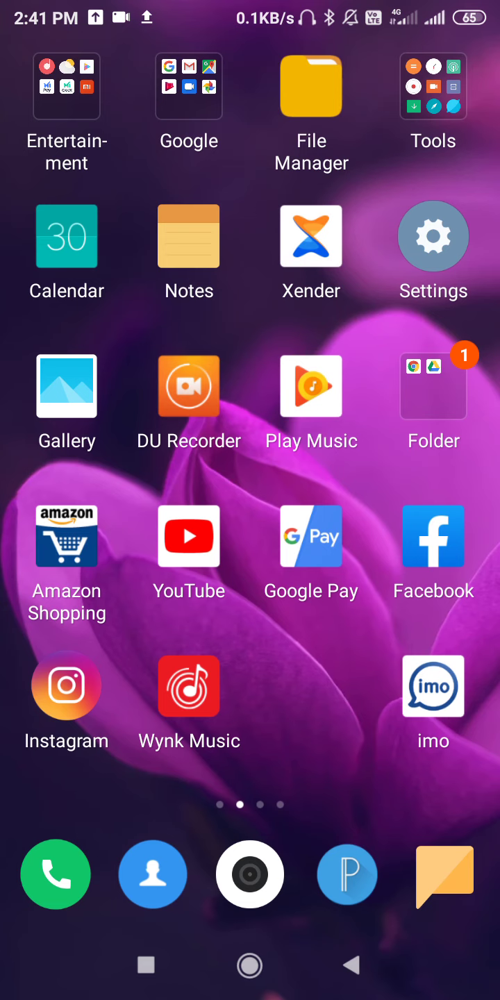
{"action": "scroll", "scroll_direction": "left", "scroll_amount": 3}
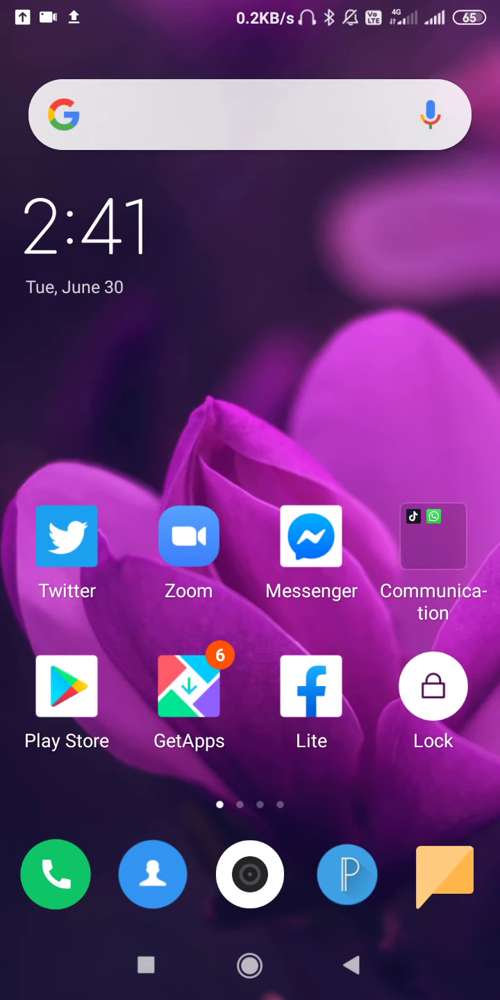